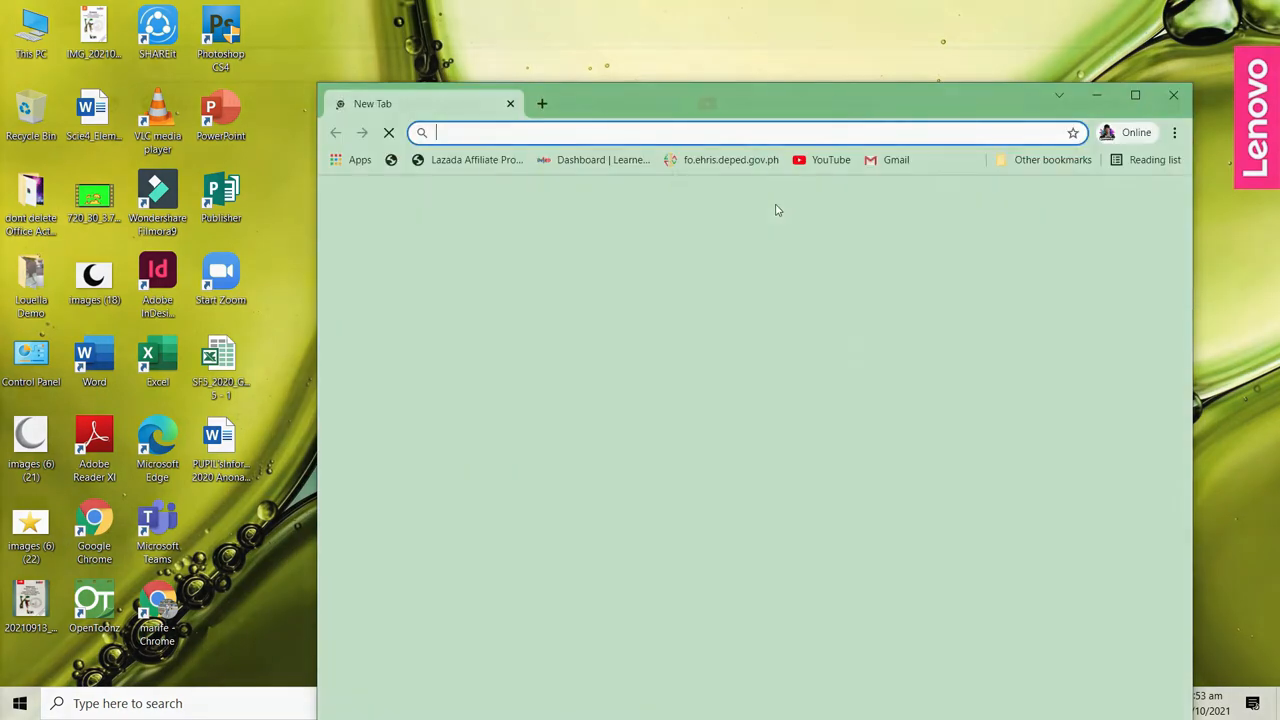
Step: Maximize Chrome and start typing 'wondershare filmora 9' in the address bar
left_click(1136, 96)
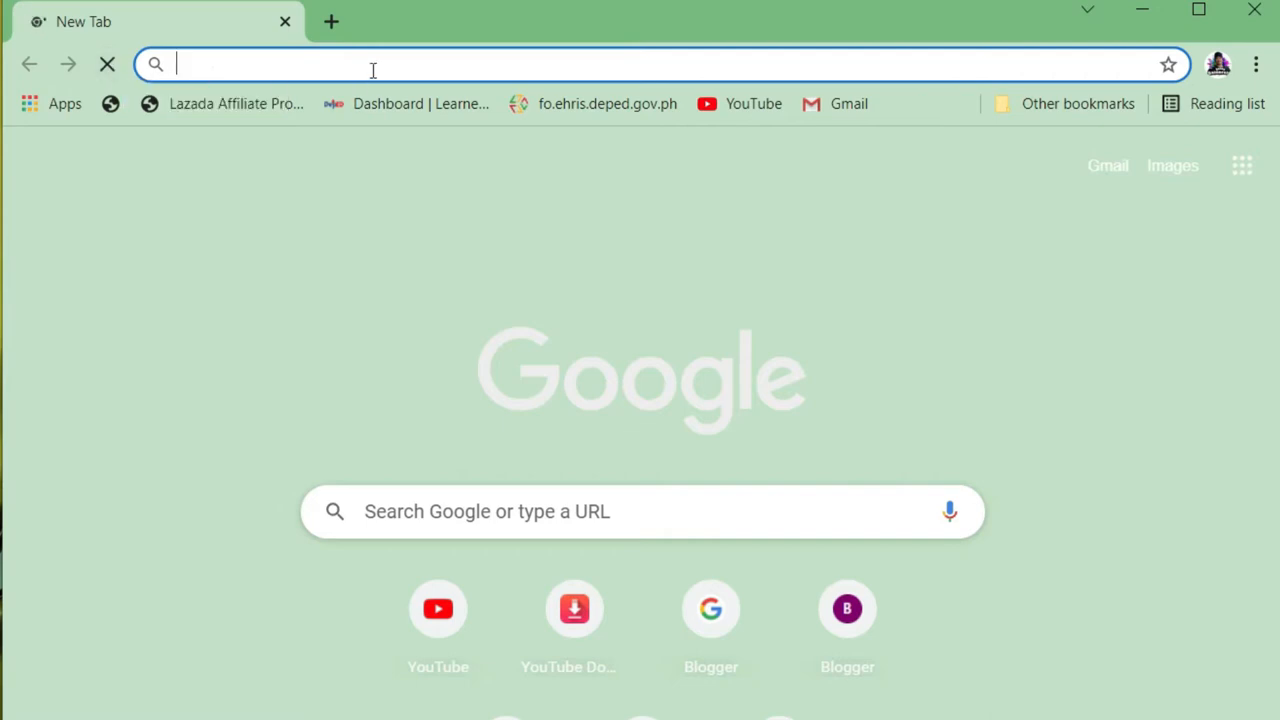
left_click(372, 64)
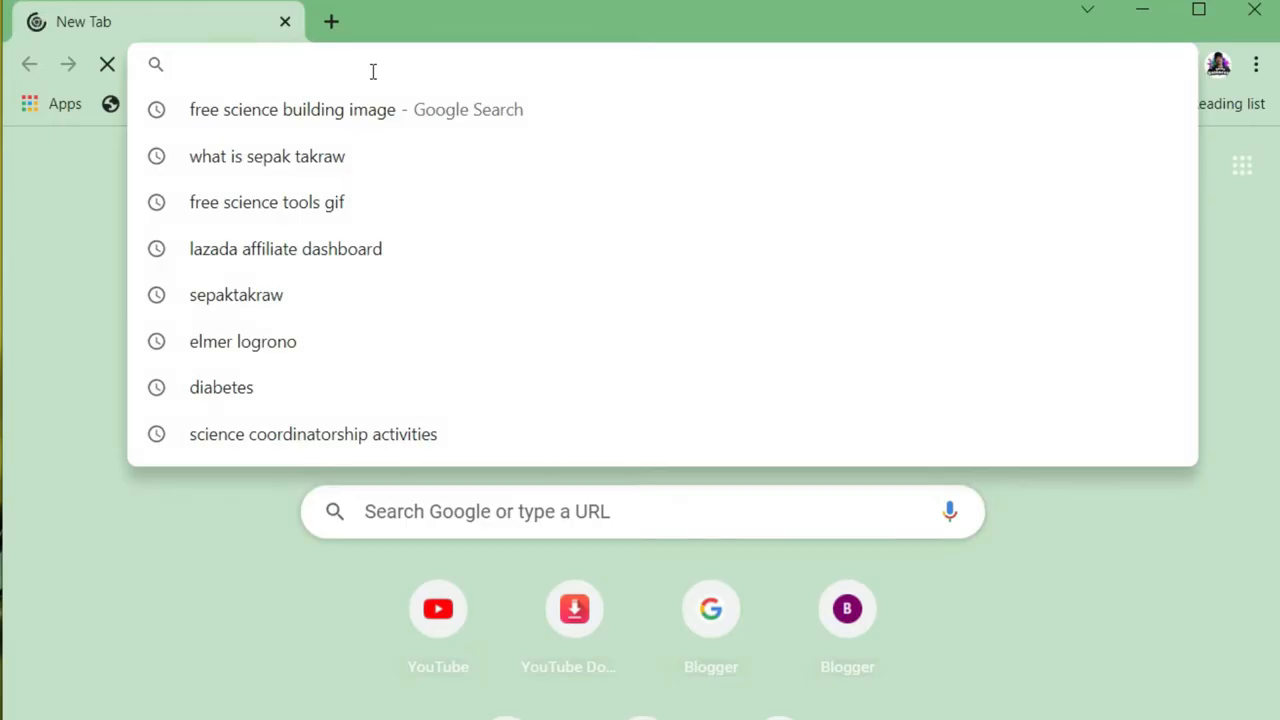
type("wondershare filmora 9")
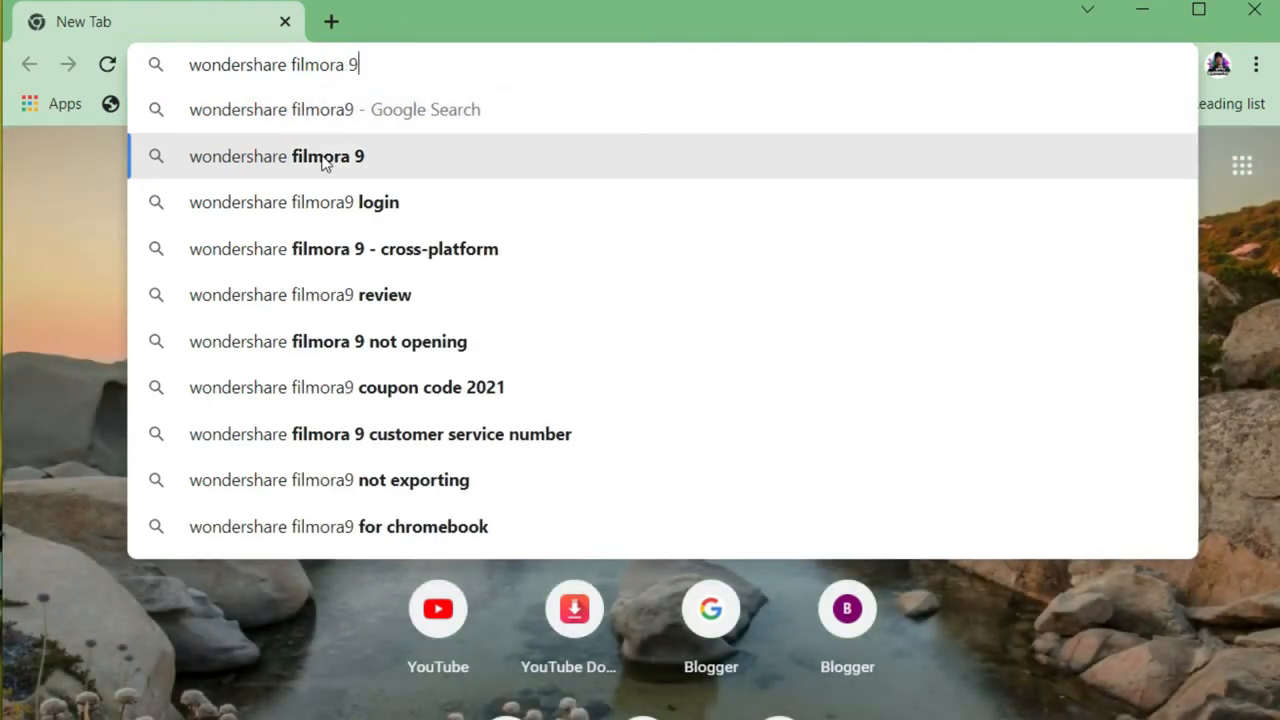
Step: Search for wondershare filmora 9, land on the Filmora page and scroll to the Filmstock packs
left_click(276, 156)
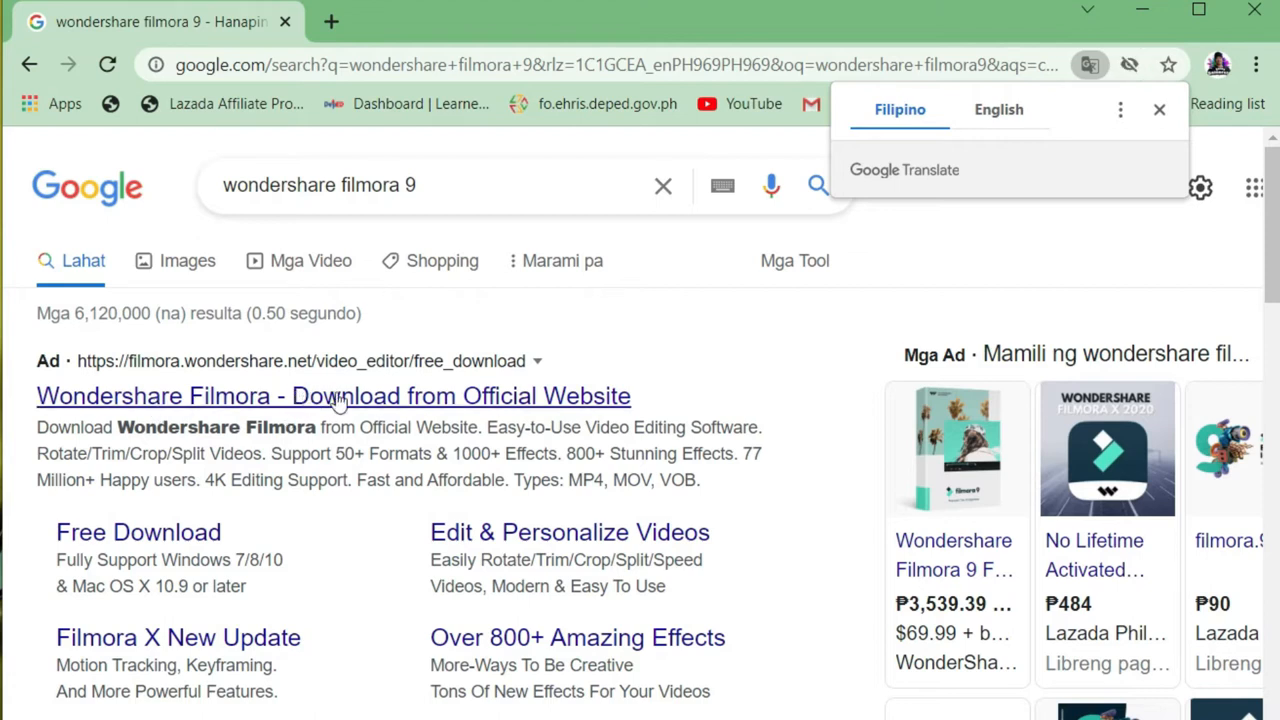
mouse_move(320, 400)
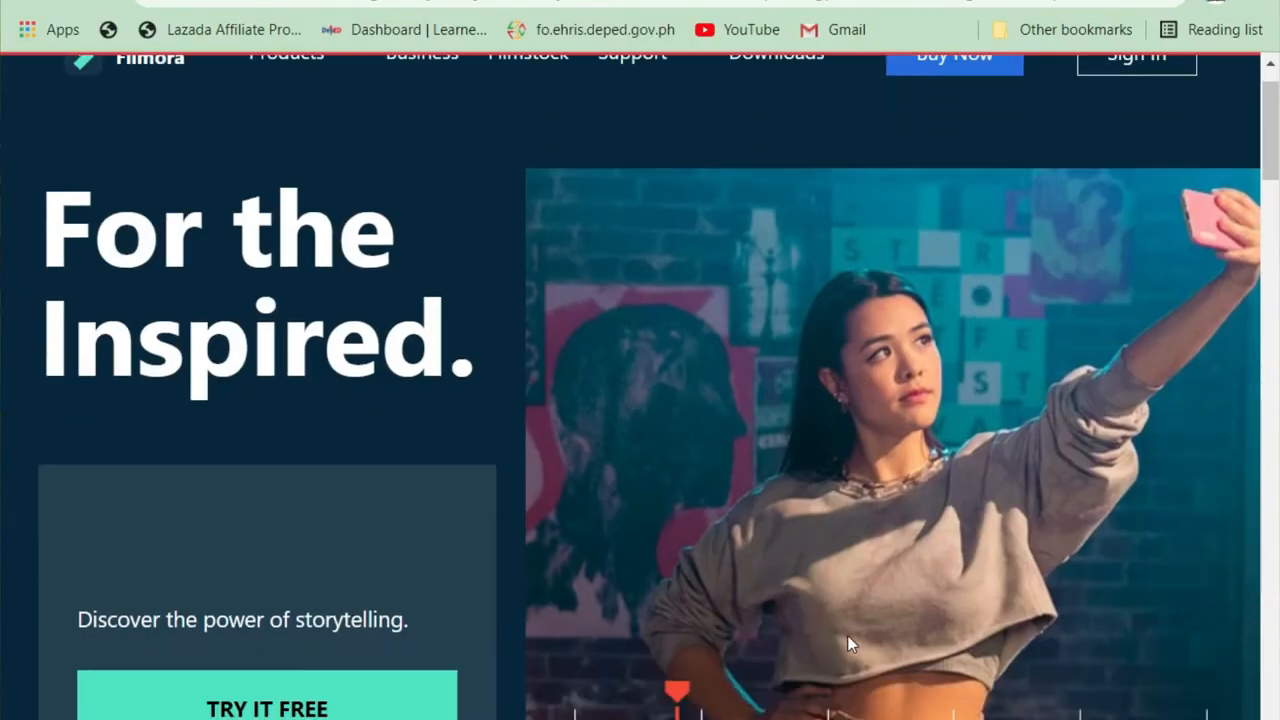
scroll("down", 3)
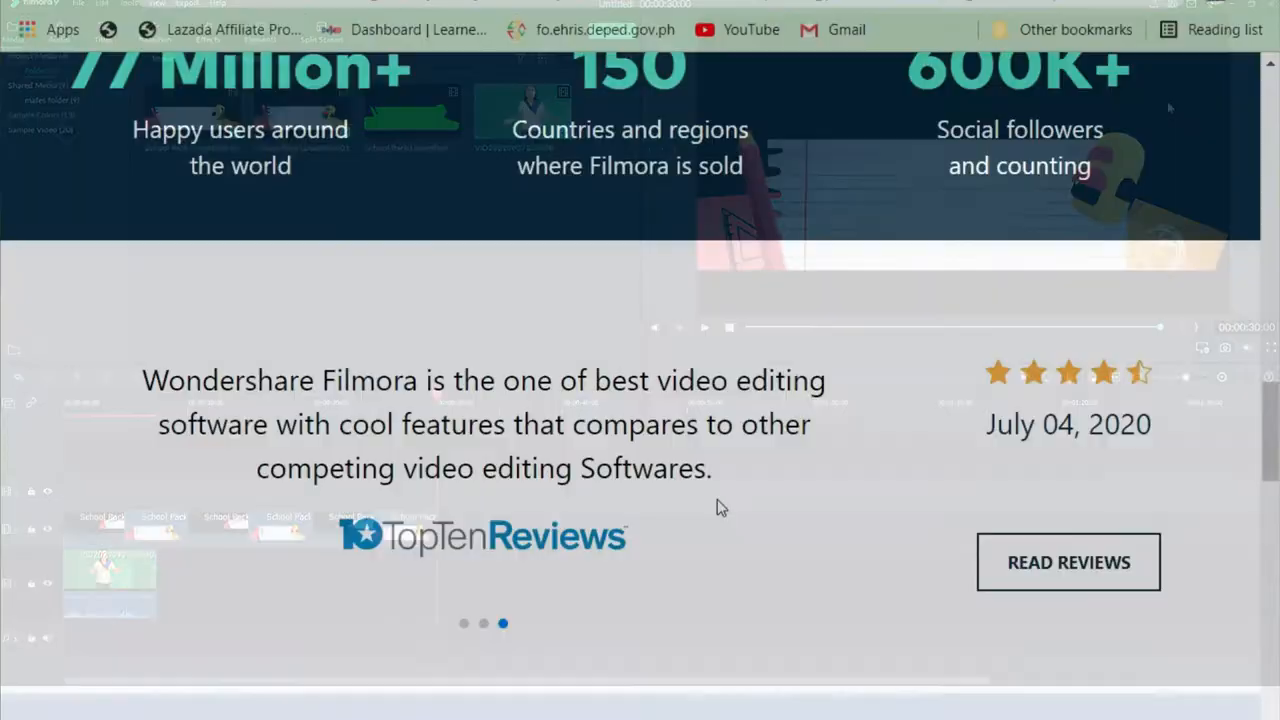
scroll("down", 3)
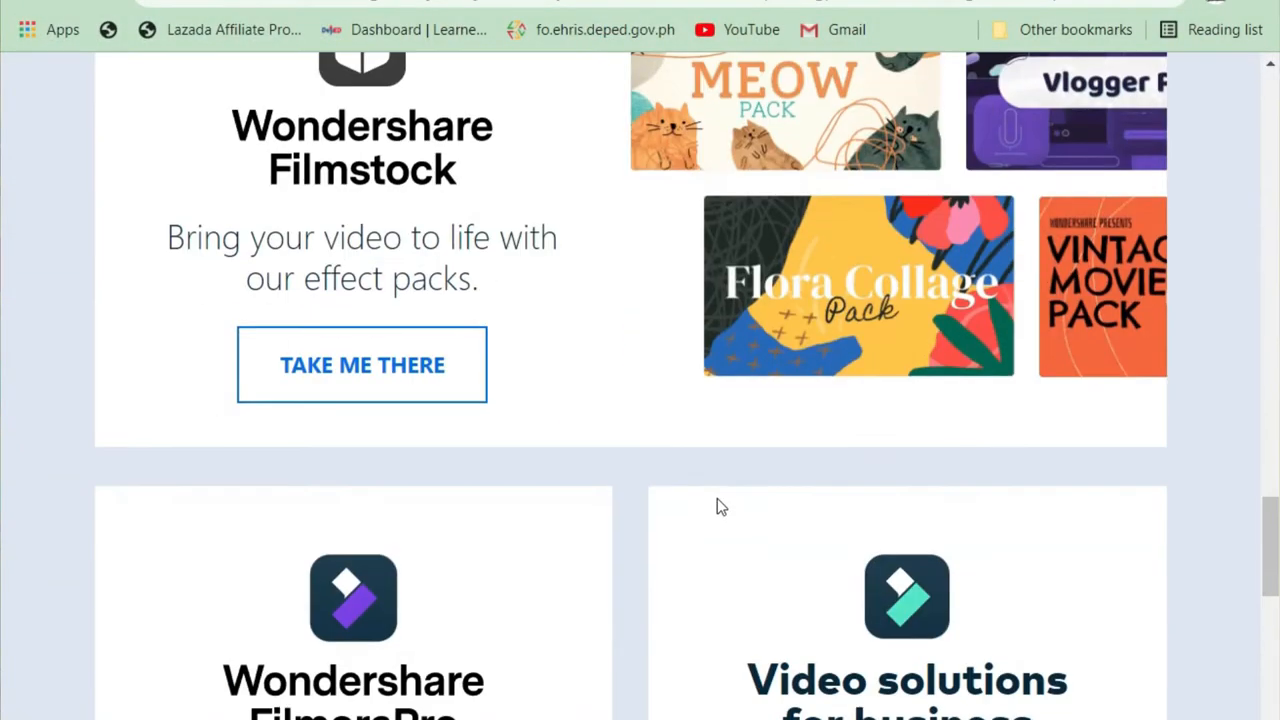
scroll("down", 3)
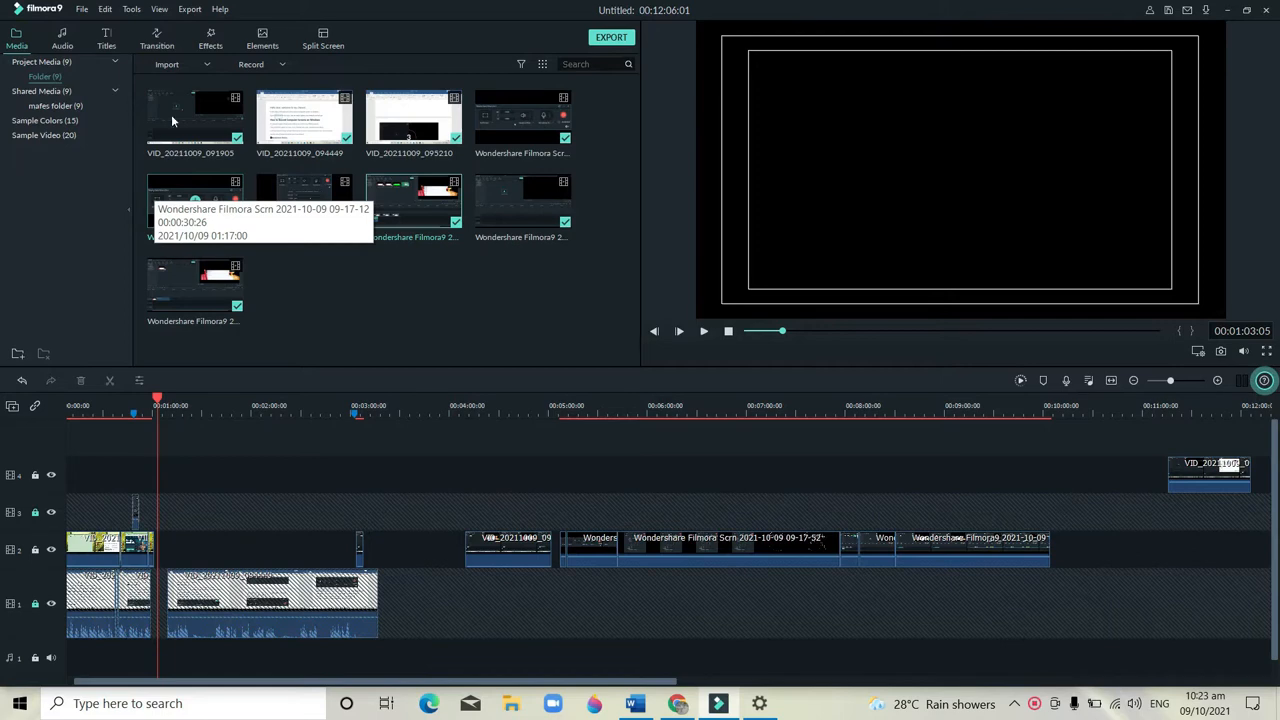
Step: Choose Record PC Screen from the Media panel's Record menu to launch Filmora Scrn
left_click(250, 64)
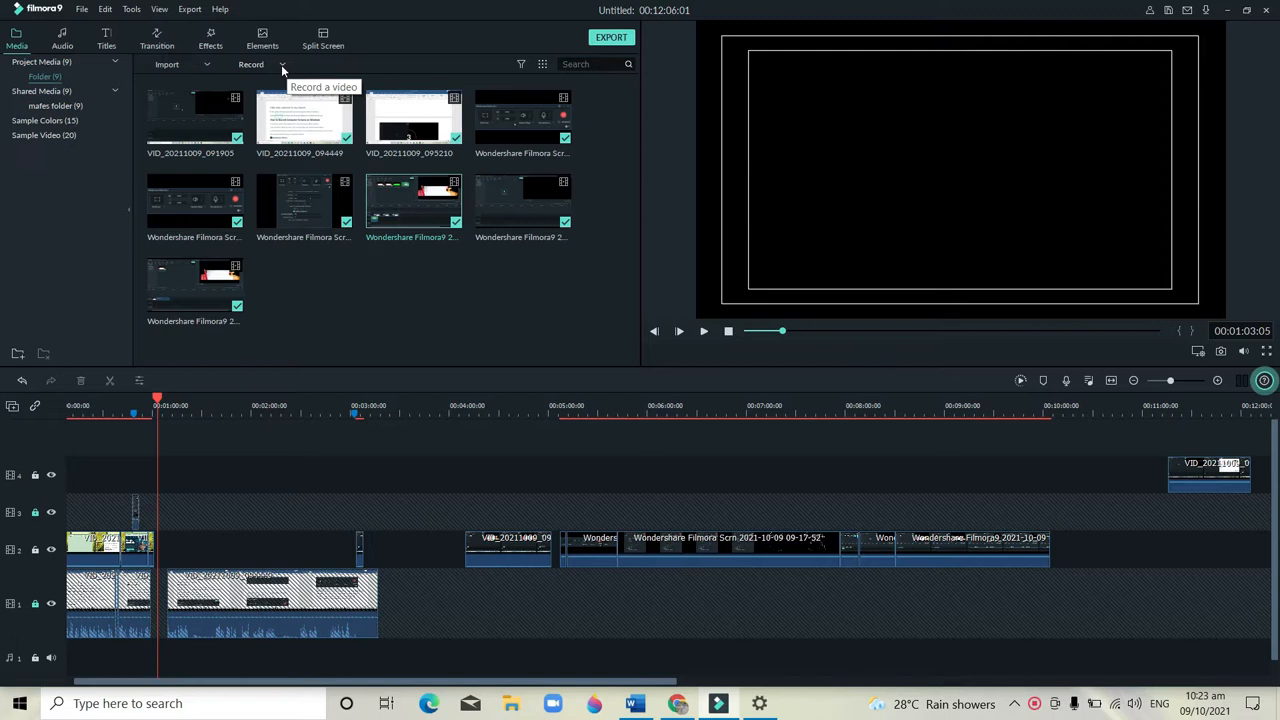
left_click(252, 64)
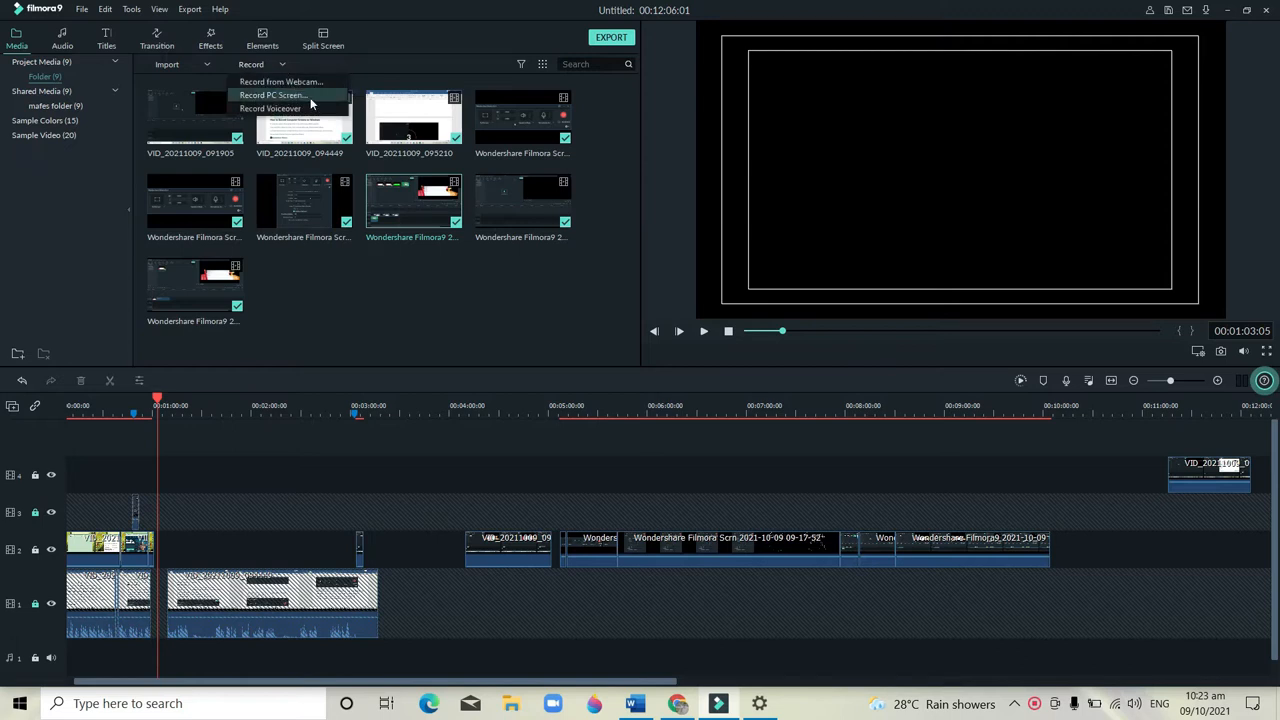
mouse_move(328, 98)
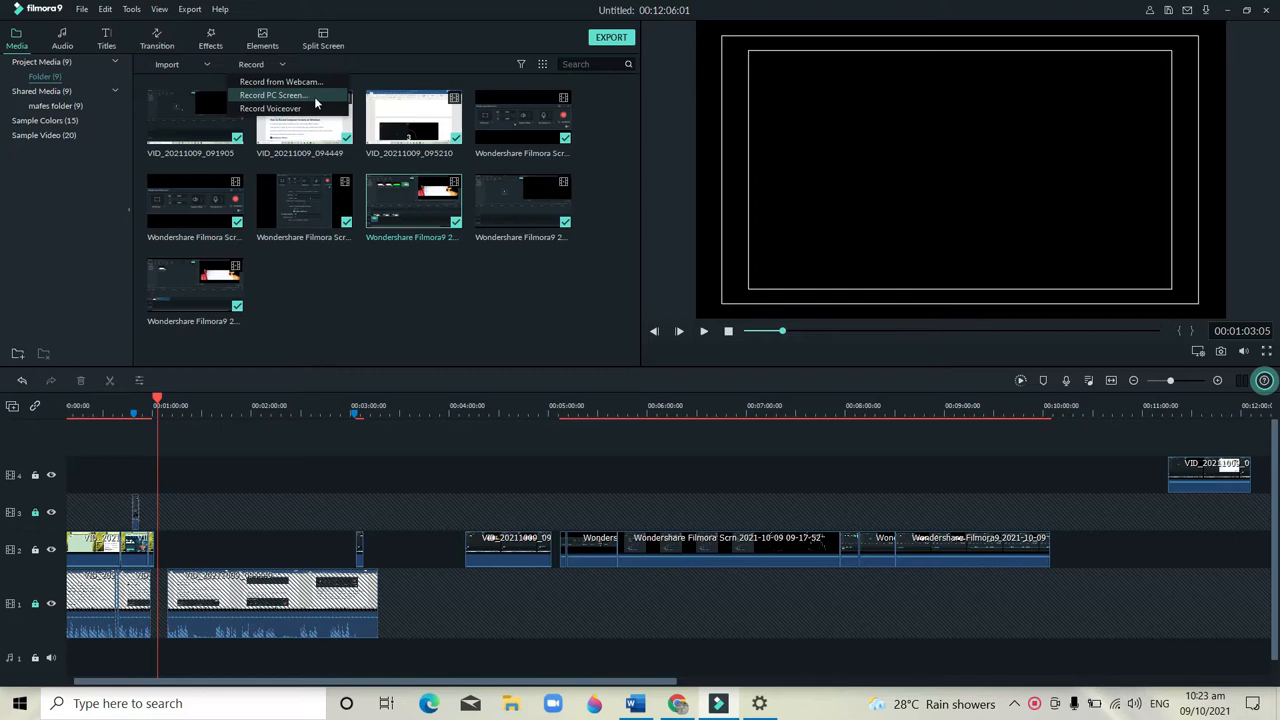
left_click(272, 96)
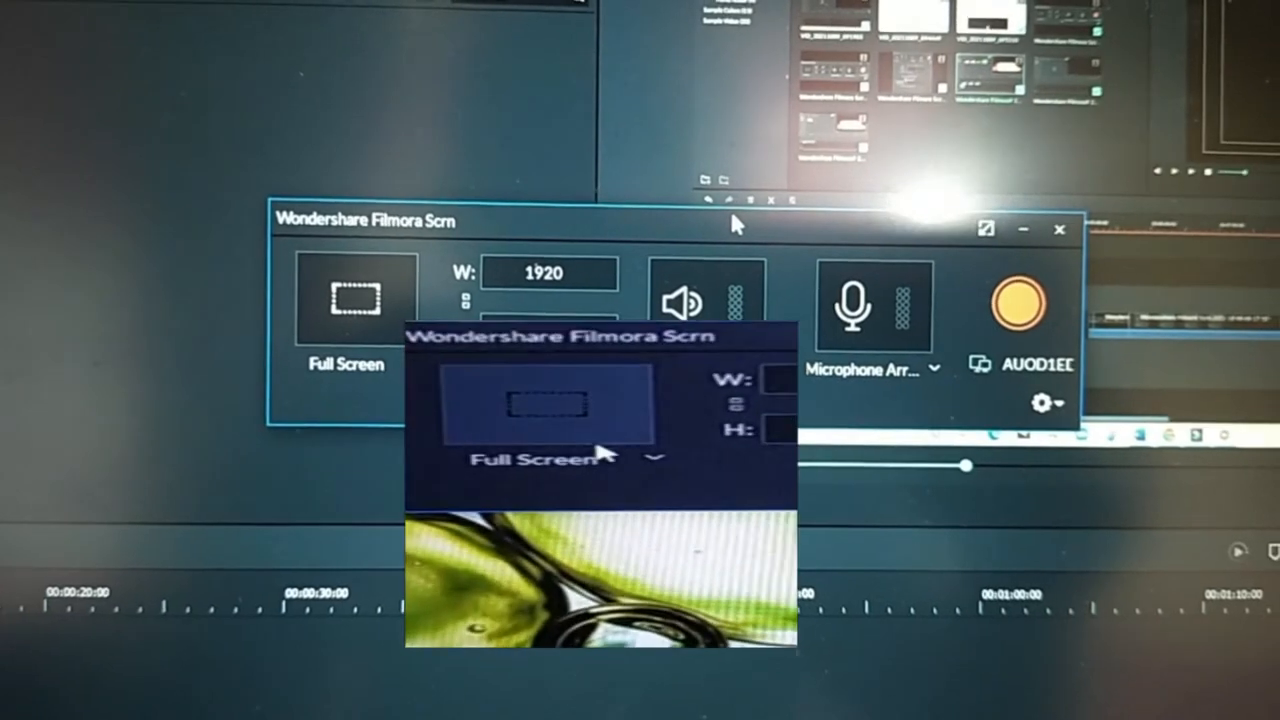
left_click(656, 456)
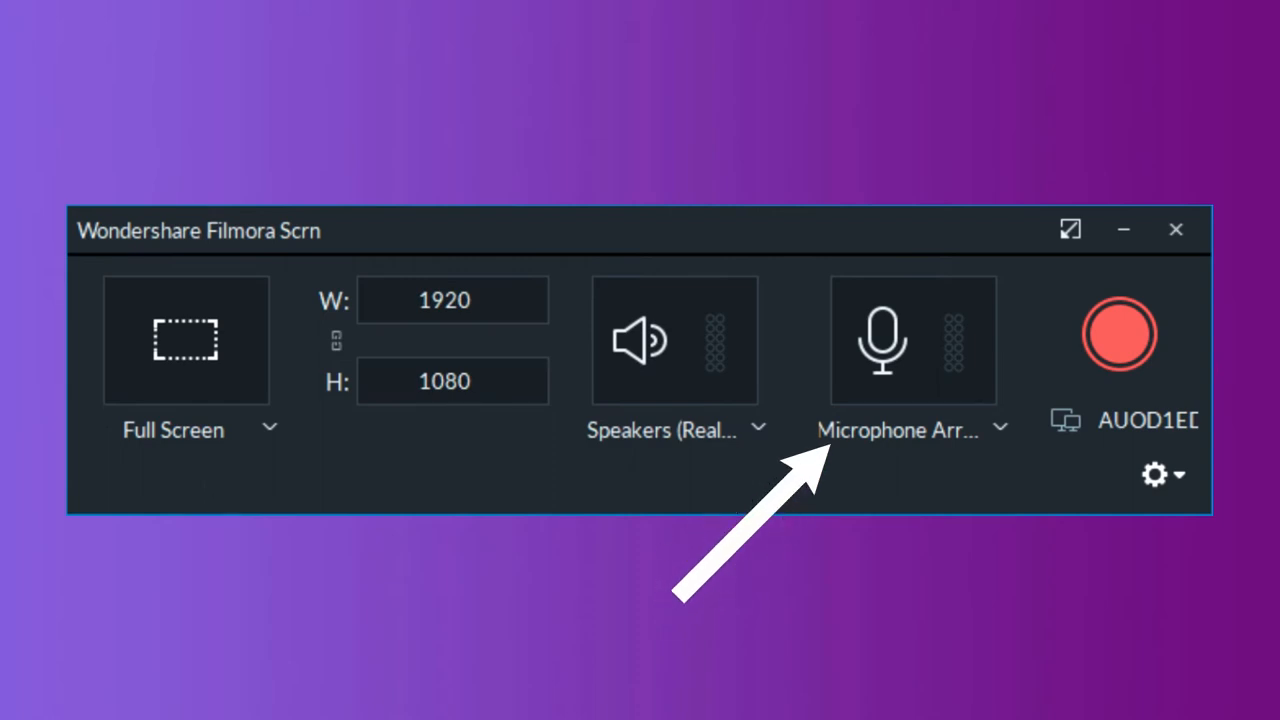
mouse_move(756, 440)
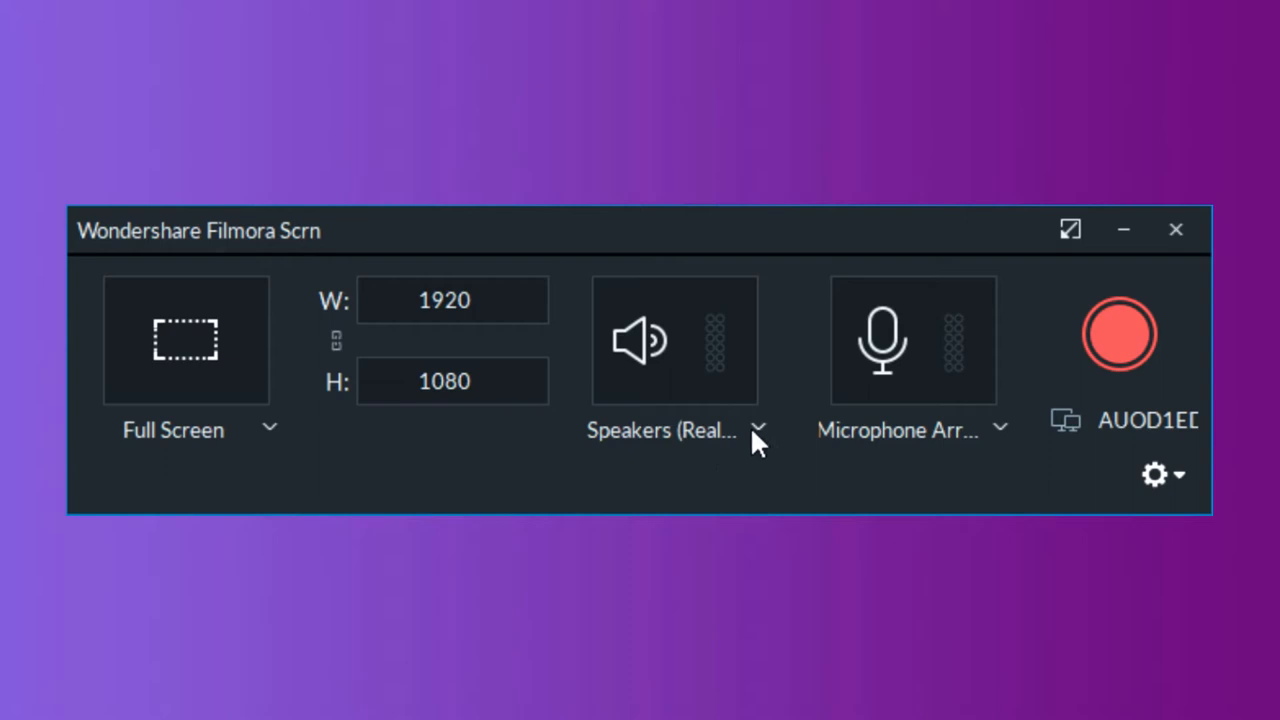
mouse_move(696, 356)
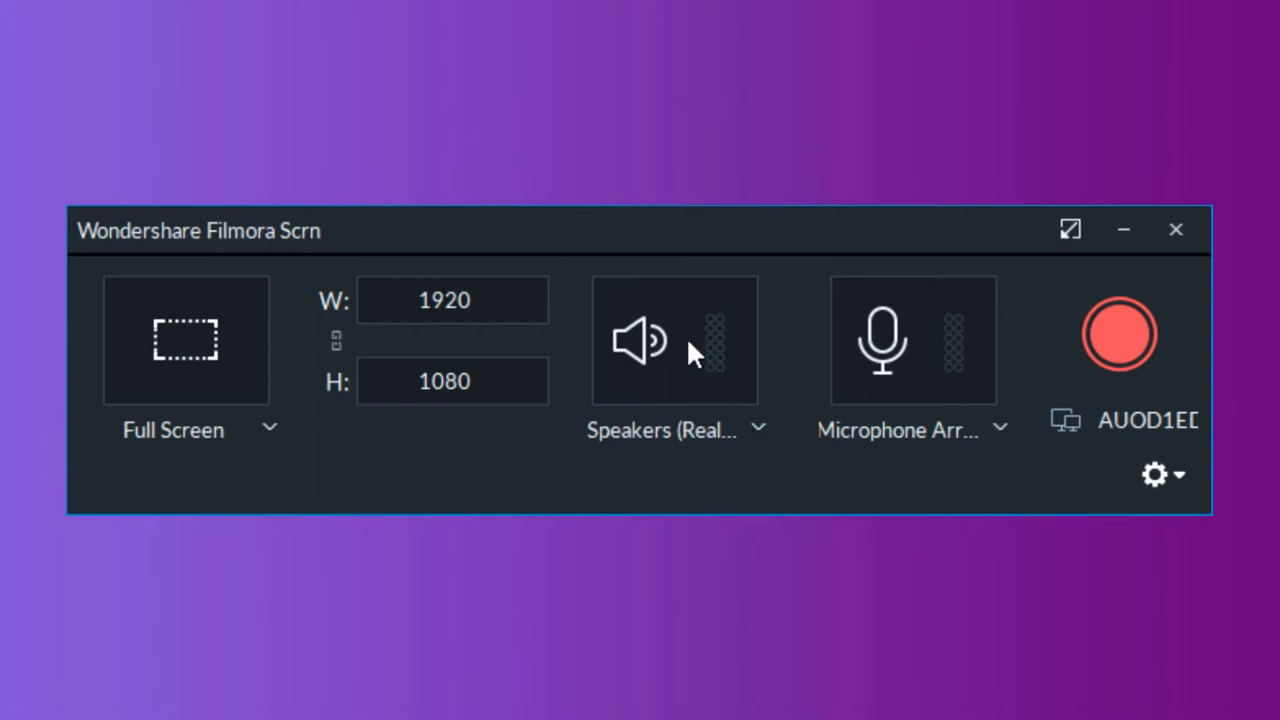
mouse_move(810, 500)
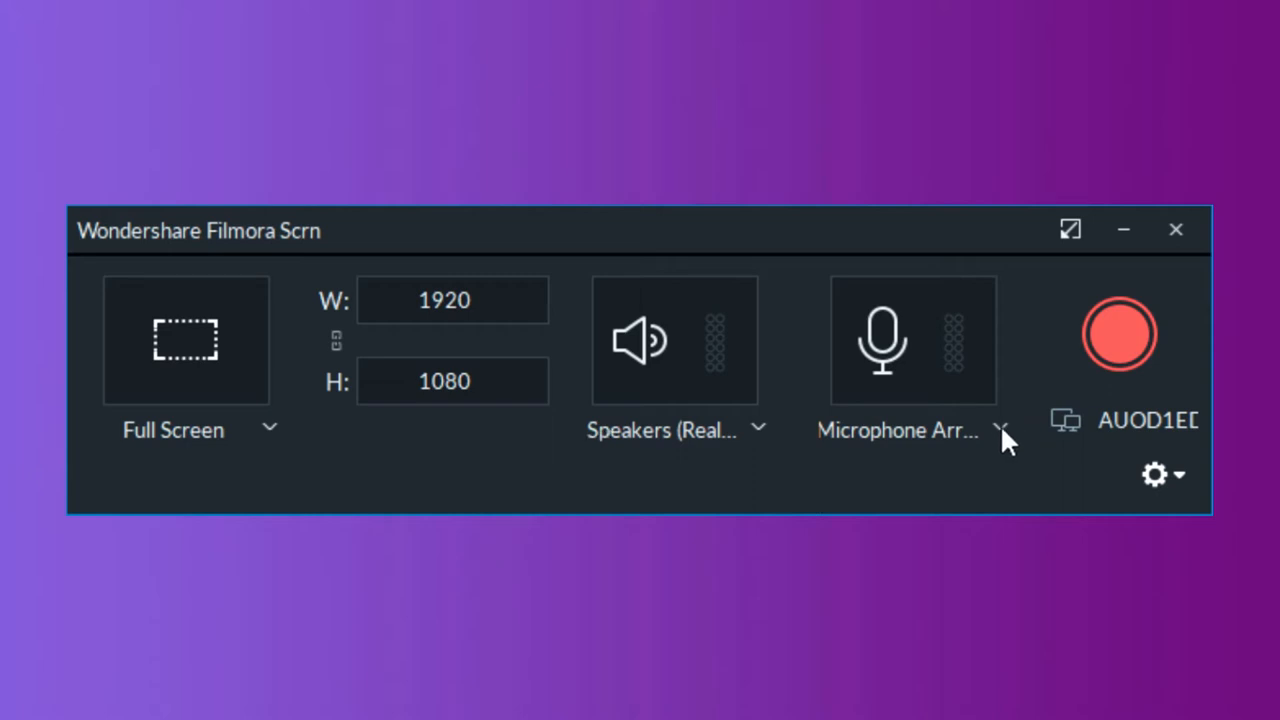
mouse_move(856, 432)
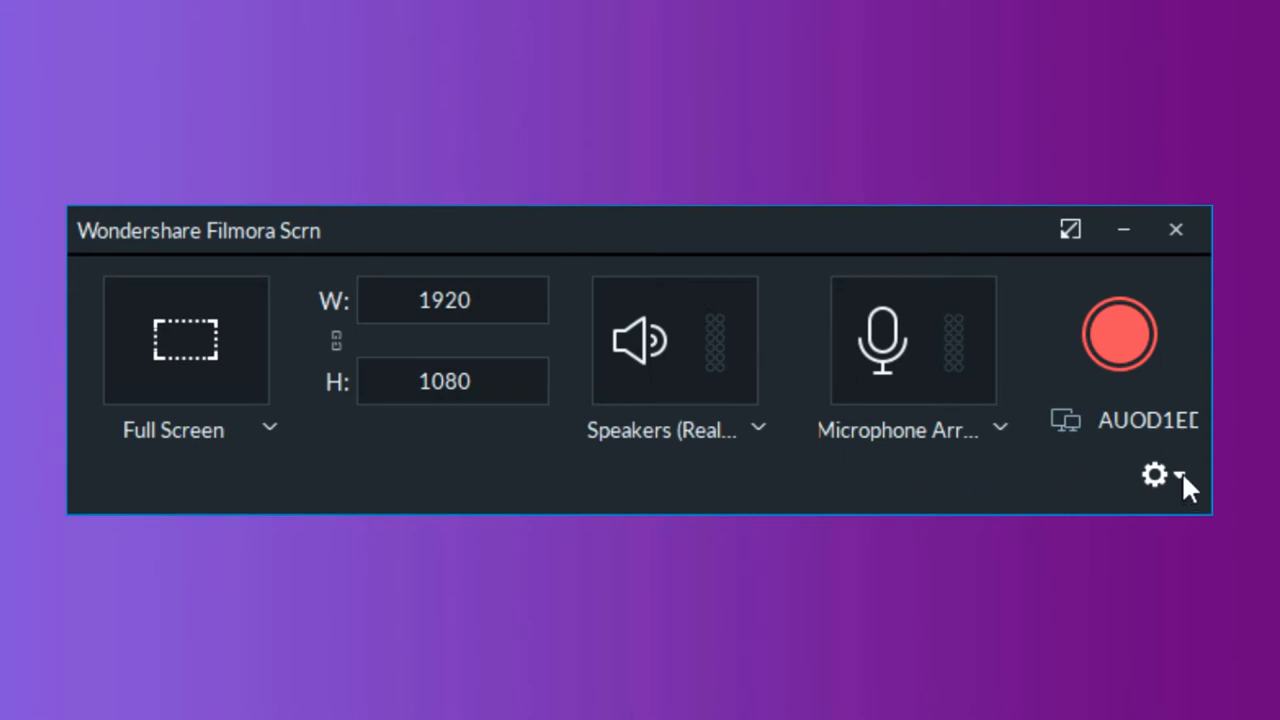
Step: Expand the recorder settings showing save folder, 25 fps, Better quality, timer and hotkeys
left_click(1154, 476)
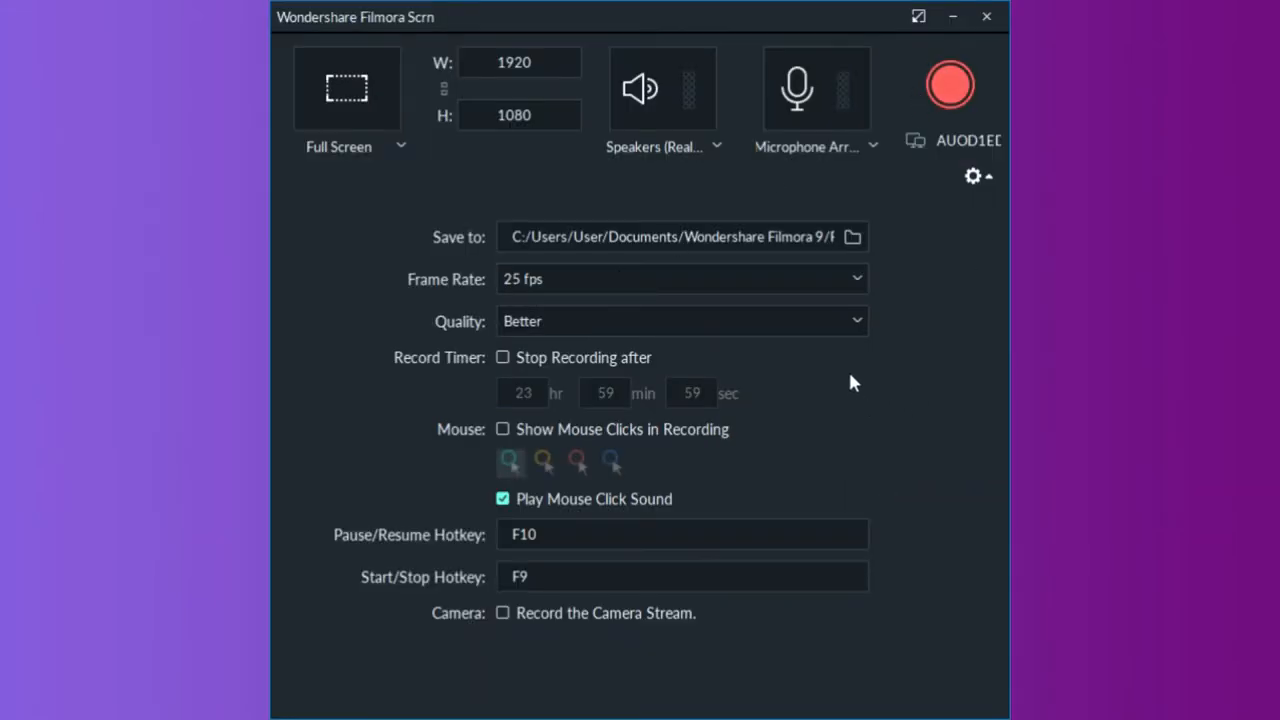
mouse_move(718, 324)
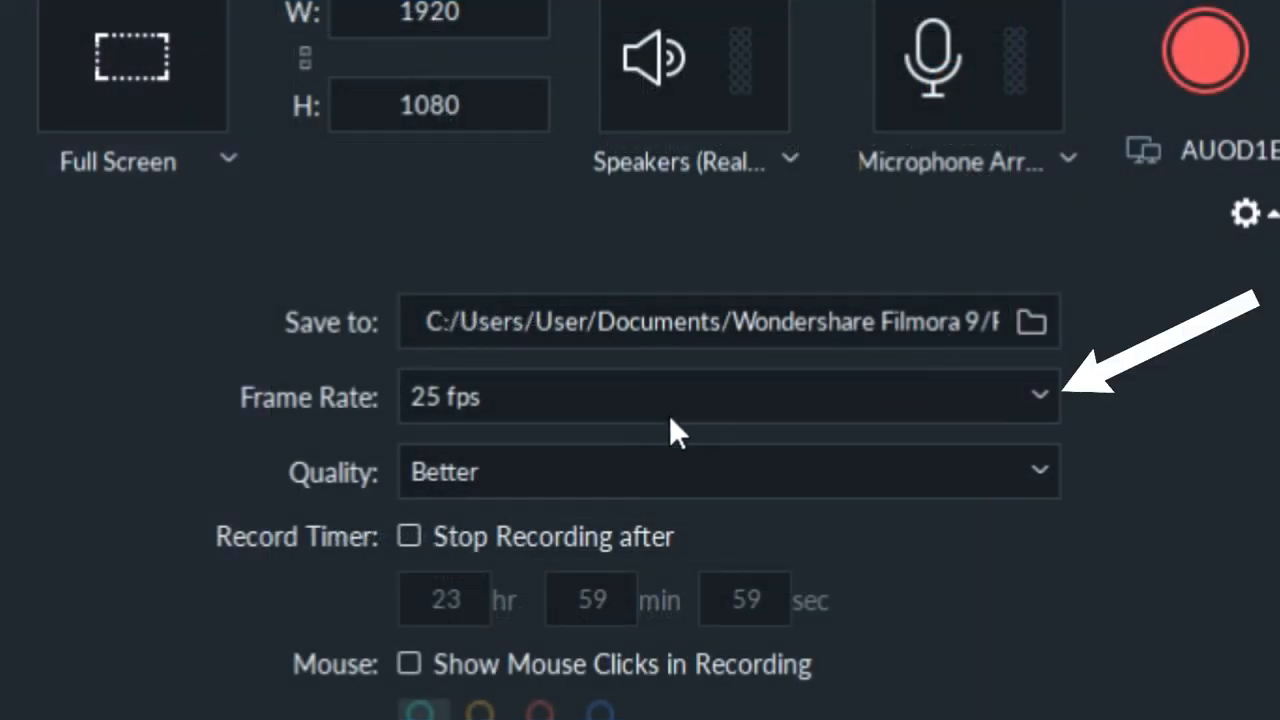
mouse_move(980, 420)
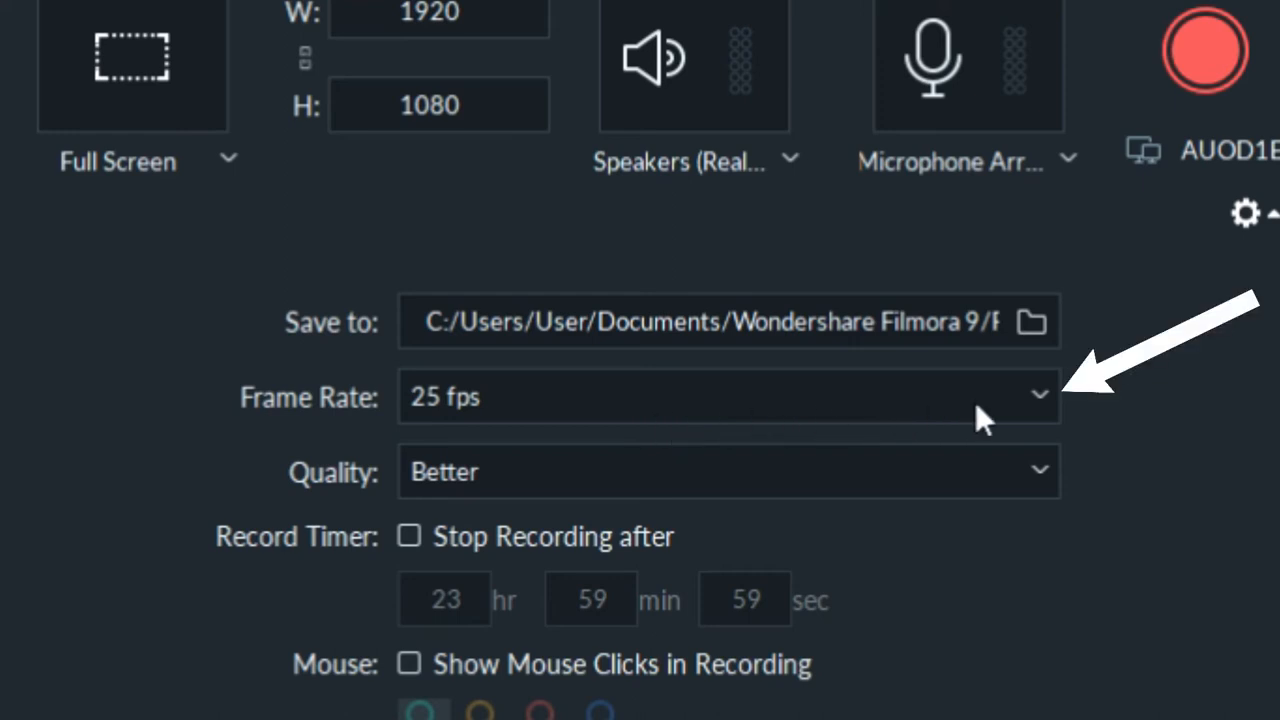
mouse_move(668, 490)
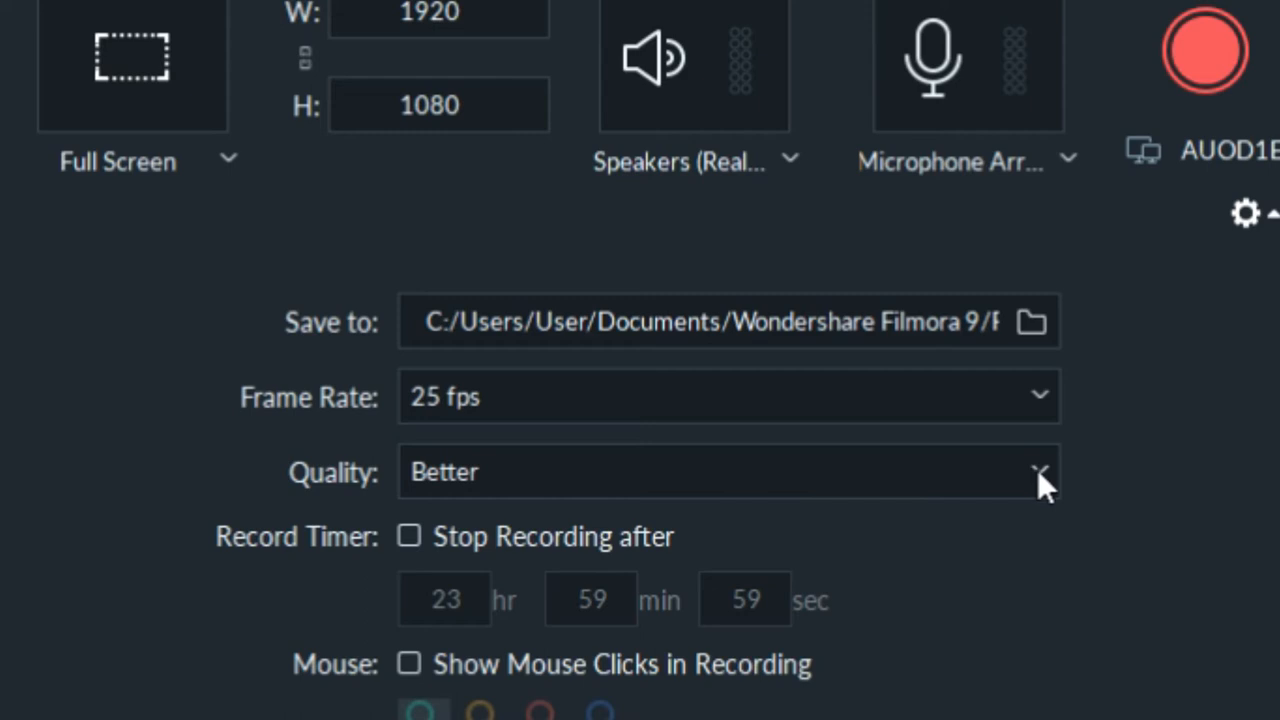
mouse_move(984, 470)
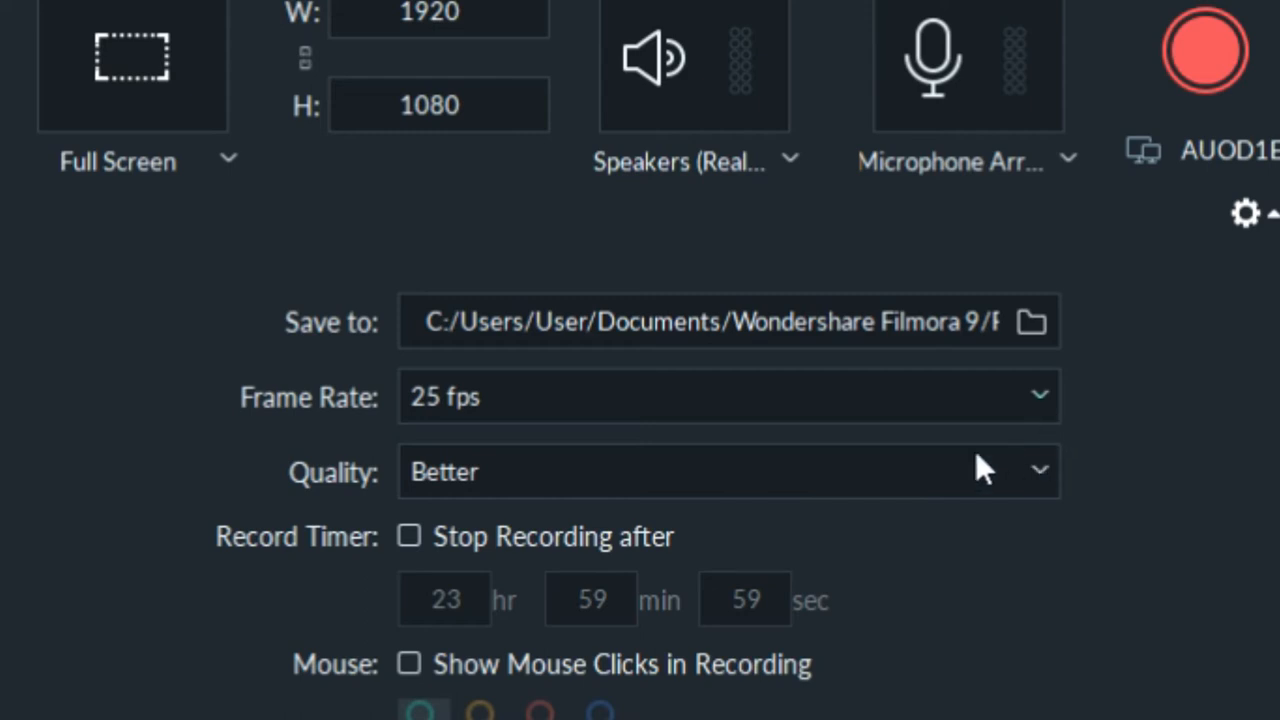
mouse_move(728, 640)
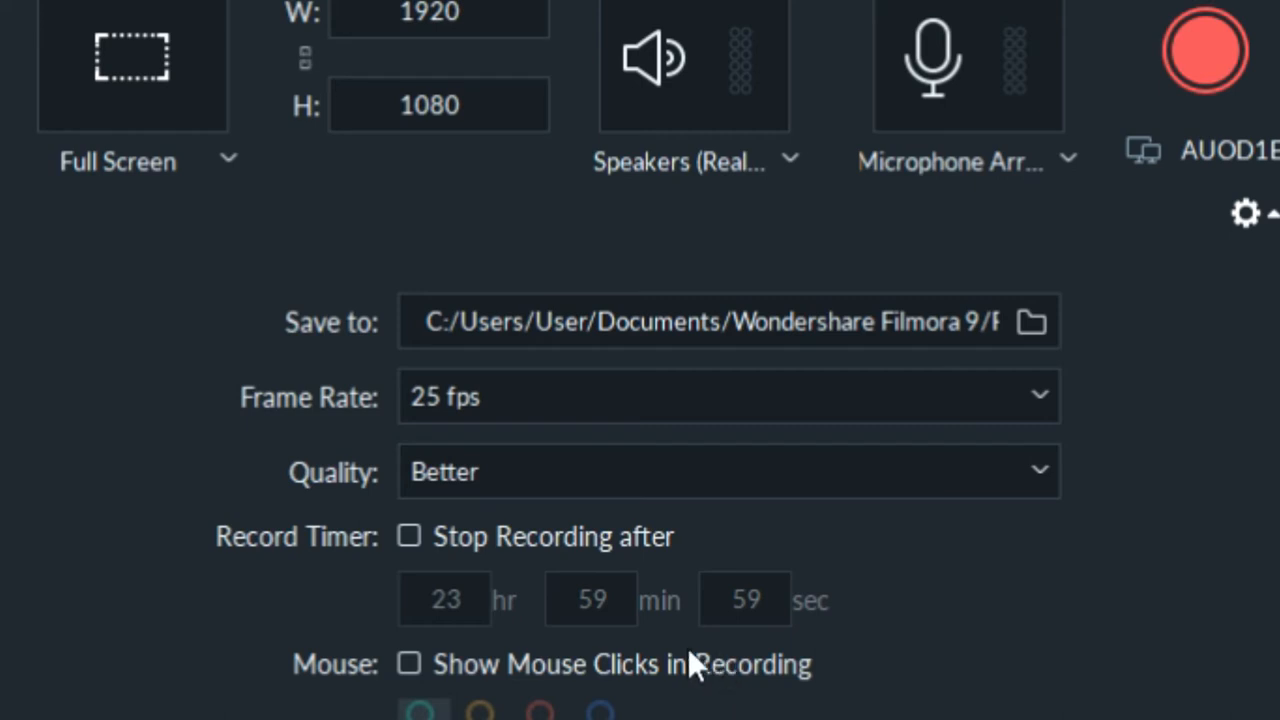
Step: Leave Stop Recording timer off, untick Play Mouse Click Sound and start recording with F9
scroll("down", 3)
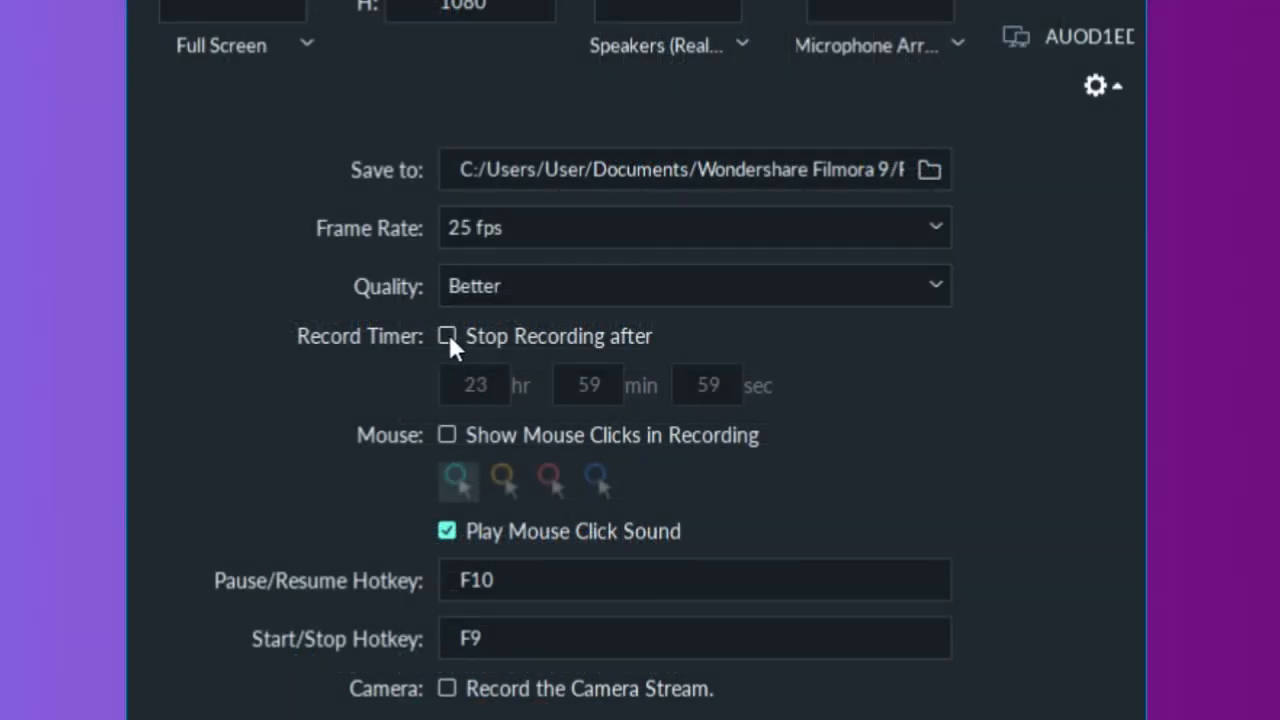
left_click(448, 336)
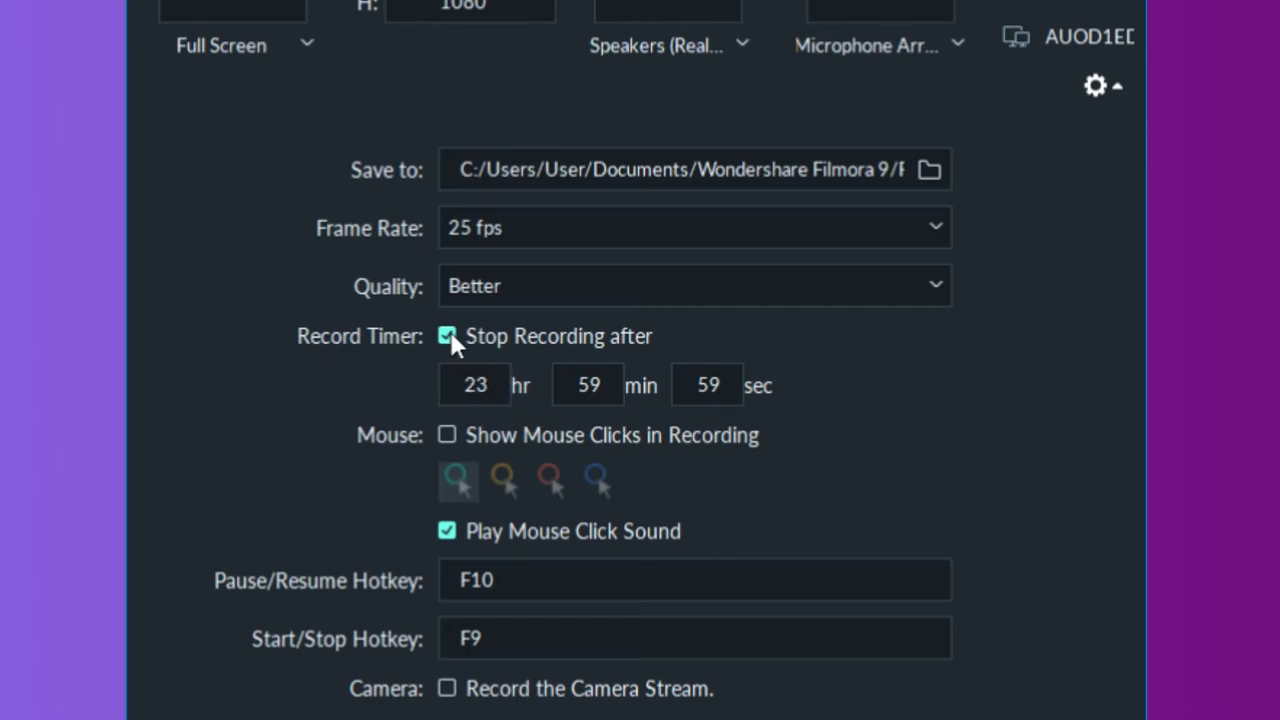
left_click(448, 336)
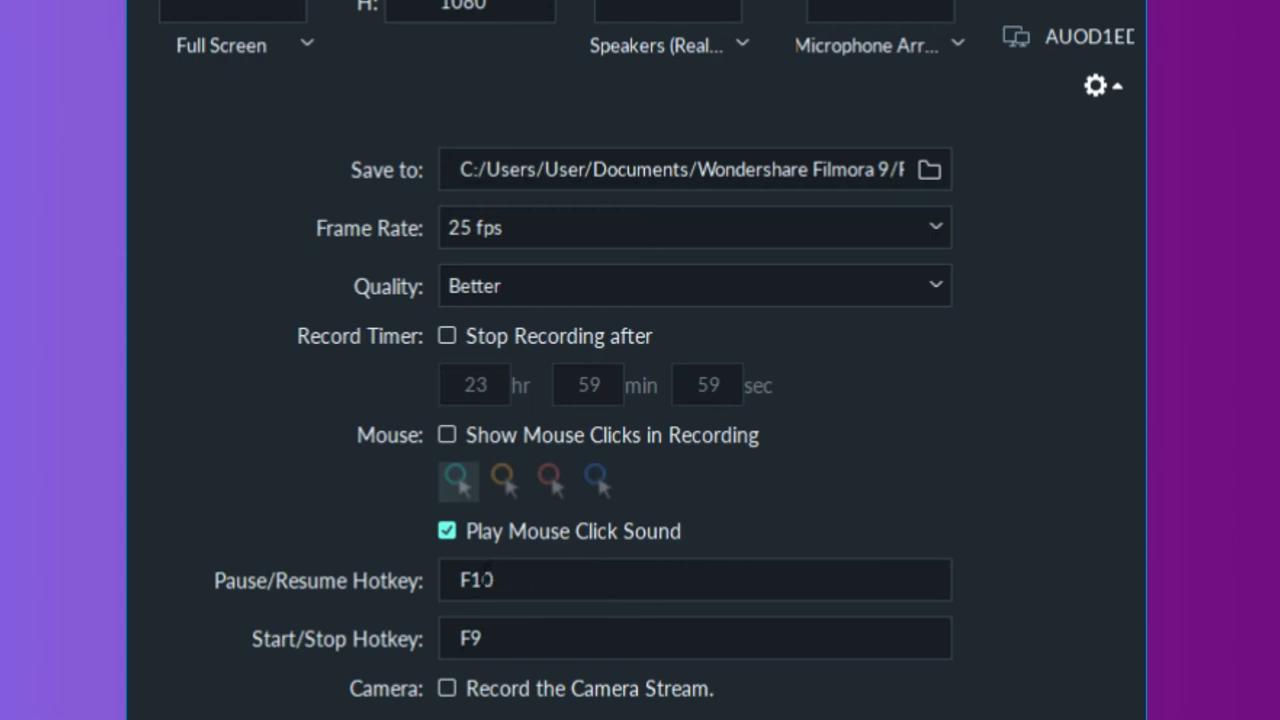
left_click(446, 530)
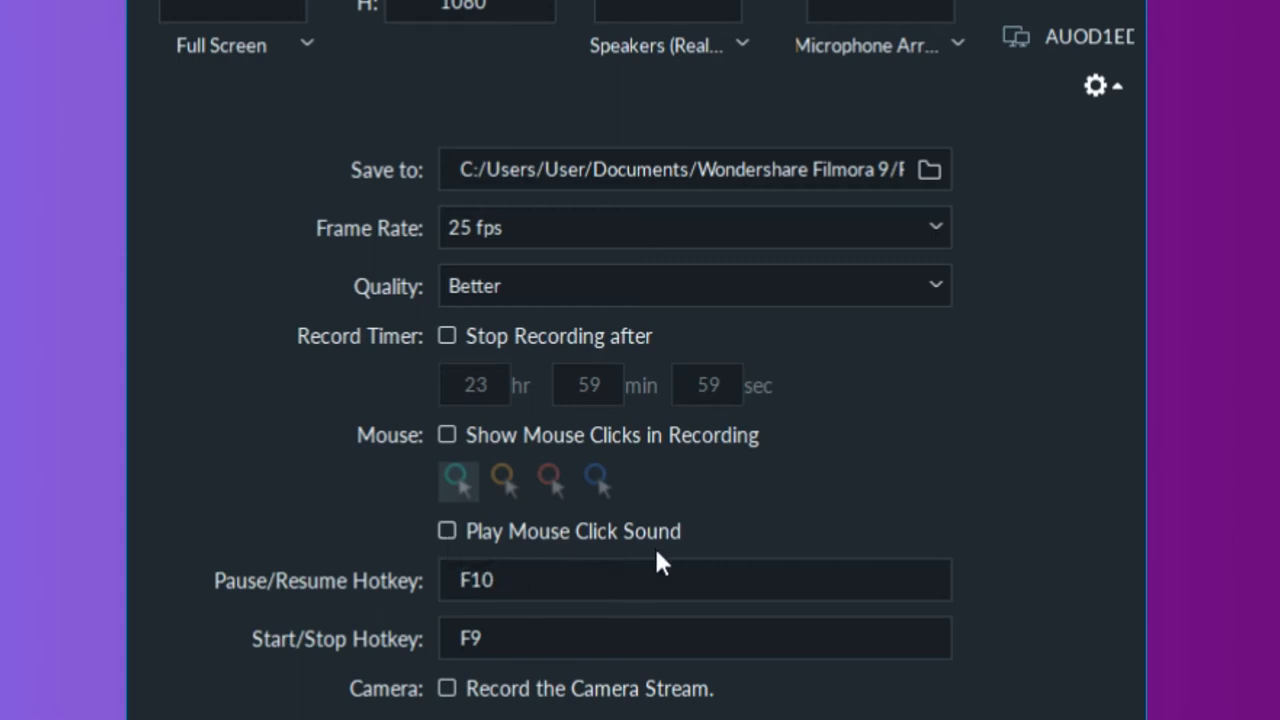
mouse_move(544, 684)
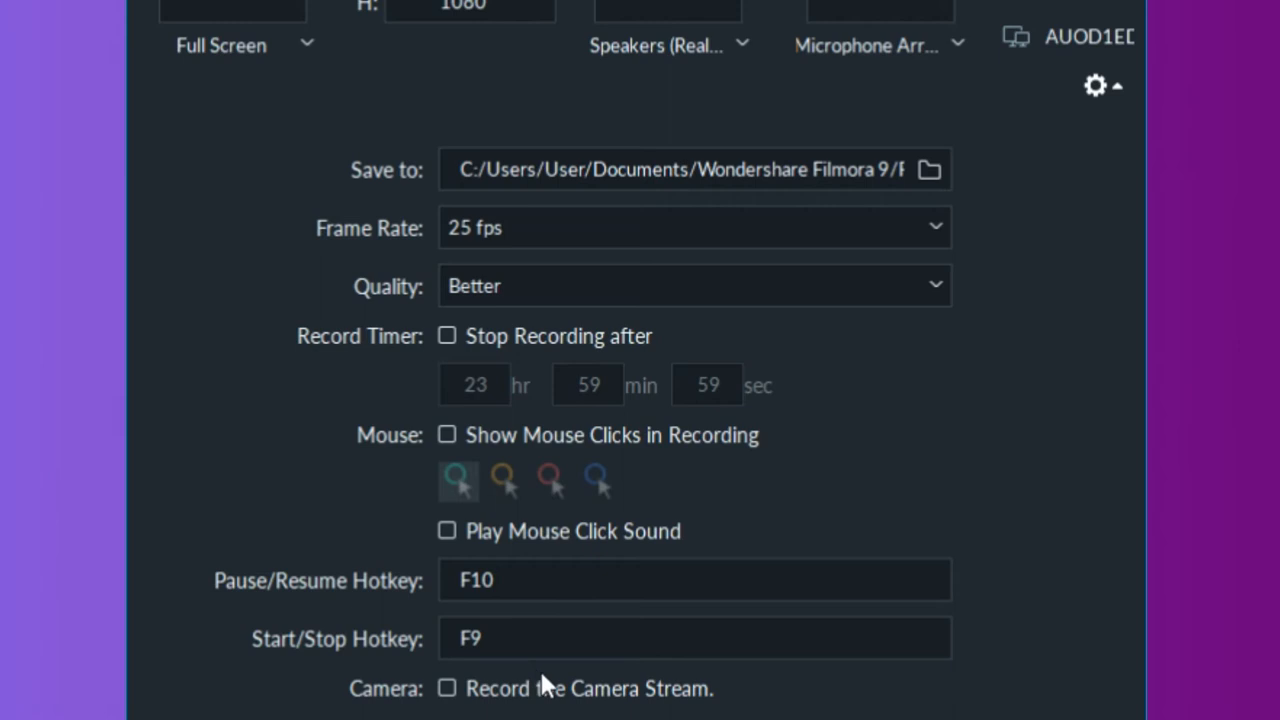
mouse_move(840, 596)
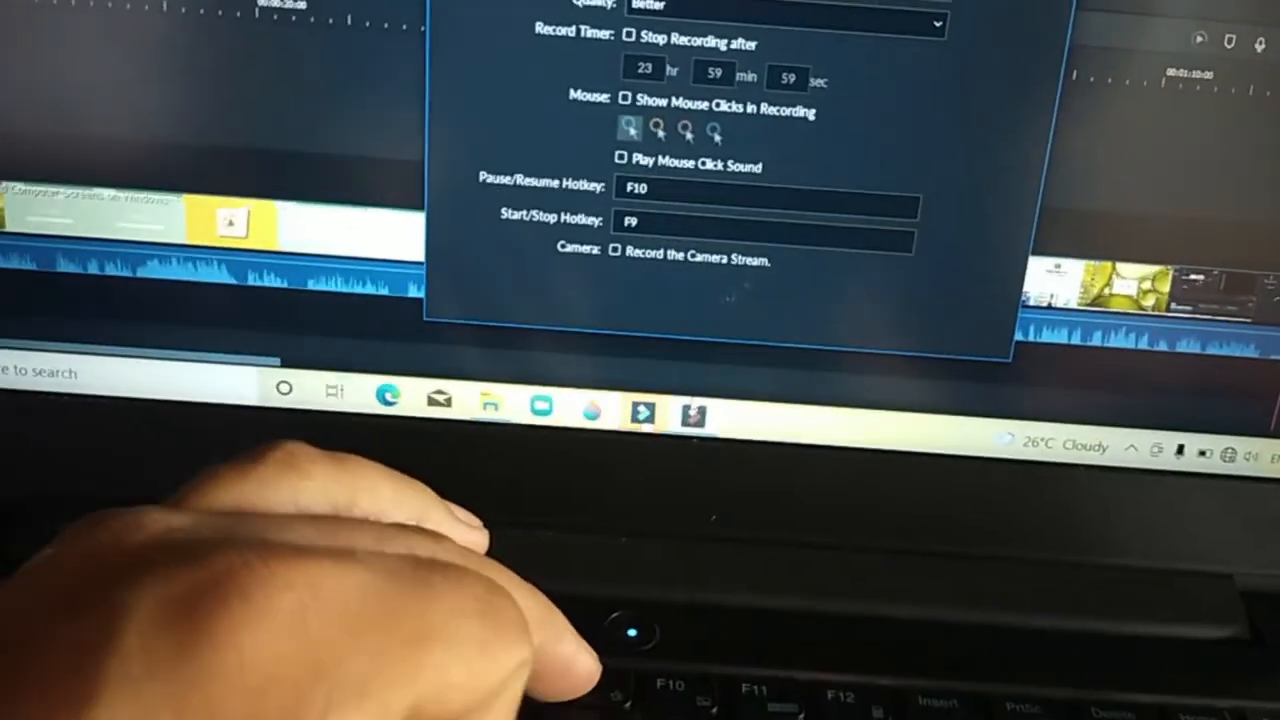
key("F9")
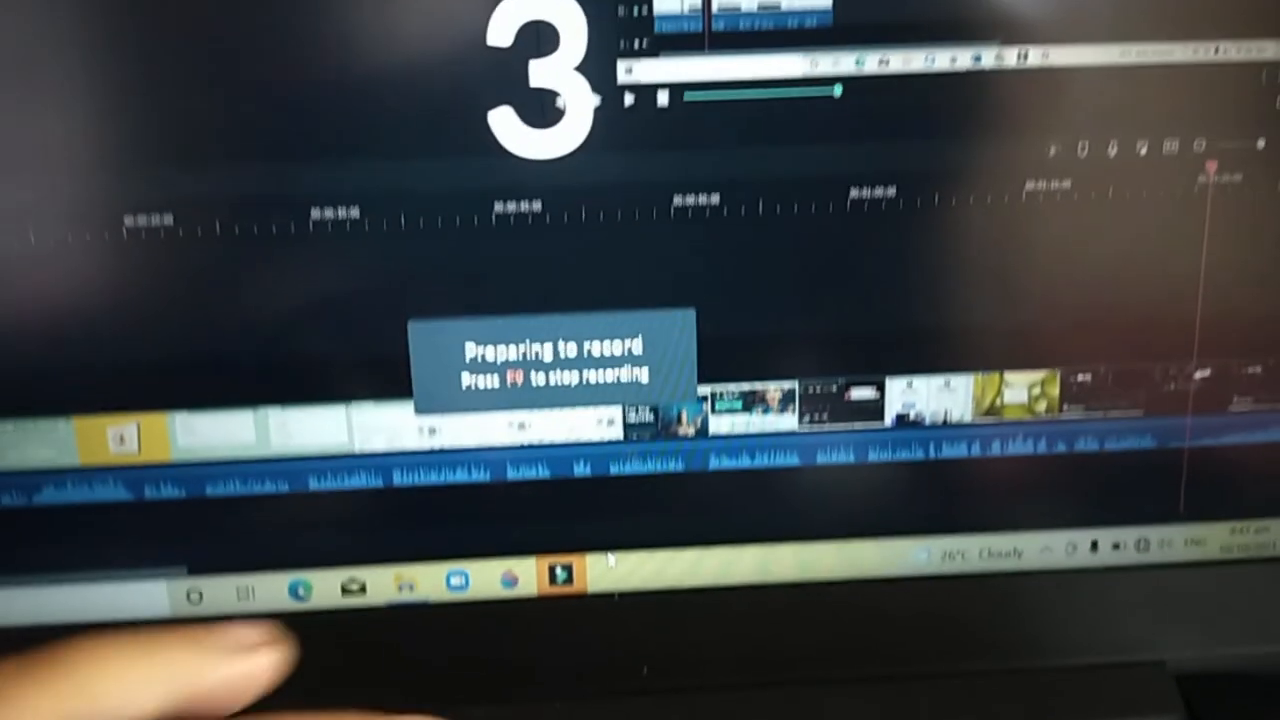